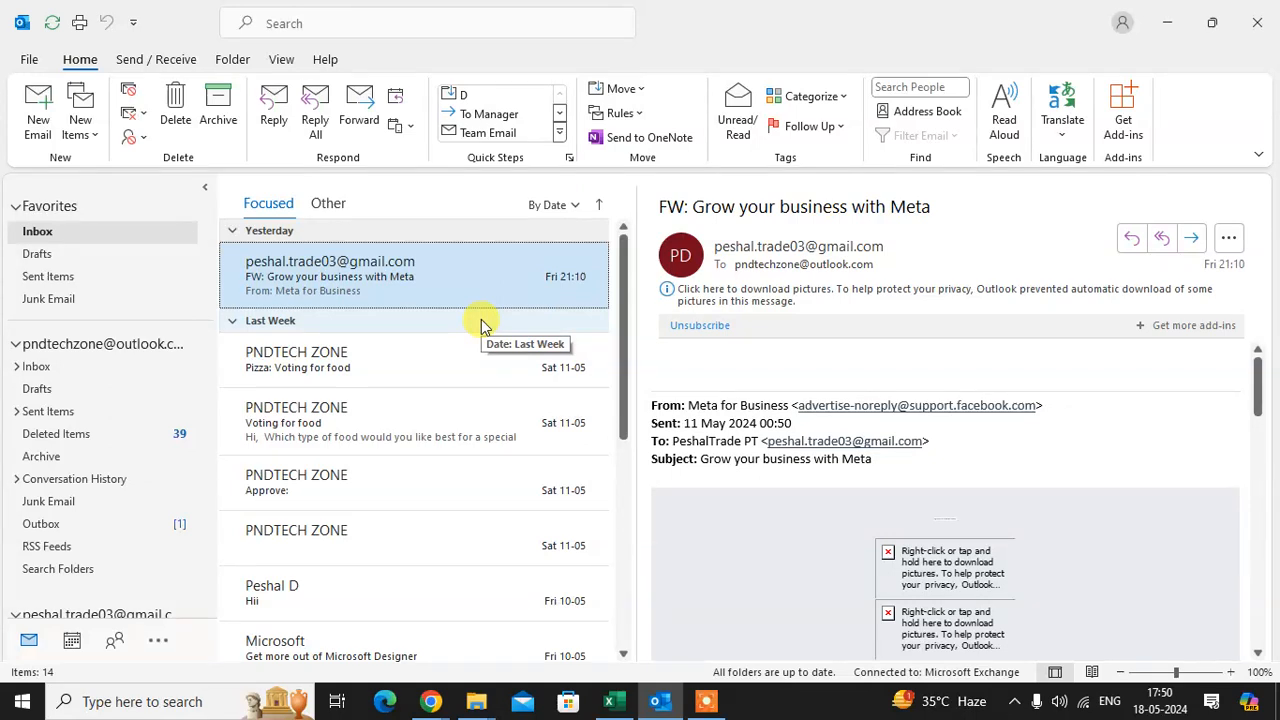
mouse_move(484, 324)
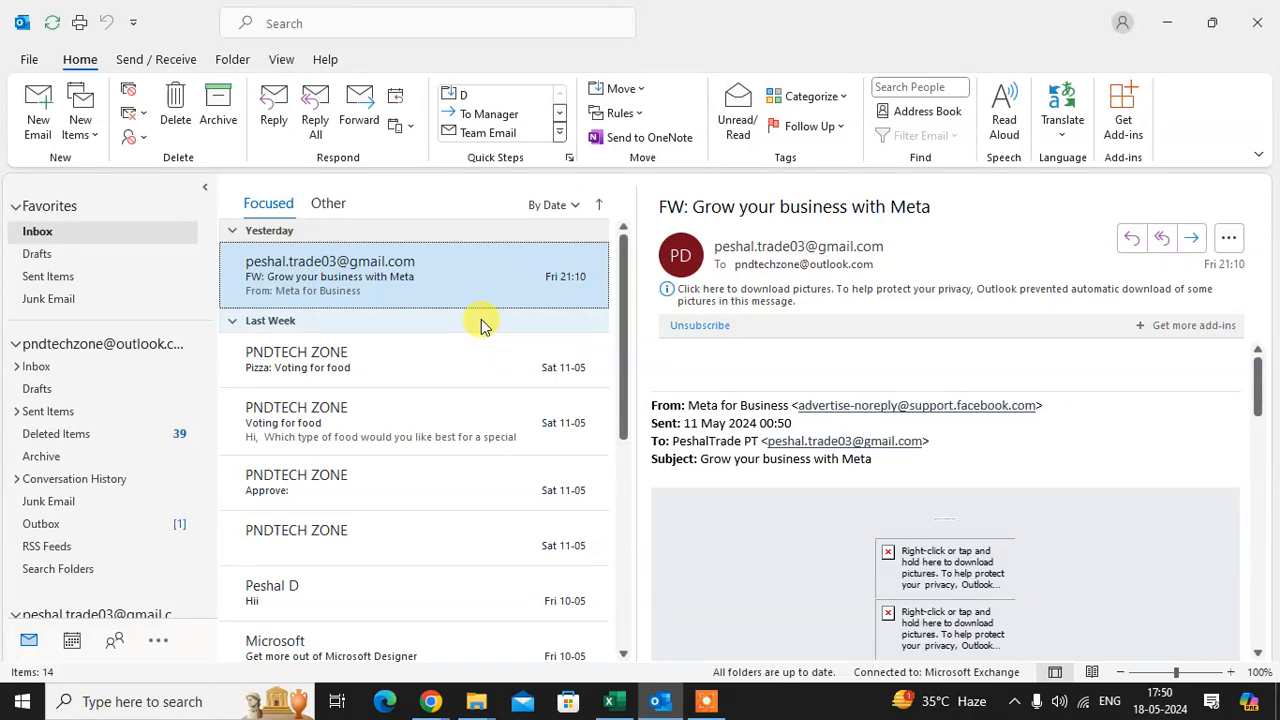
mouse_move(492, 300)
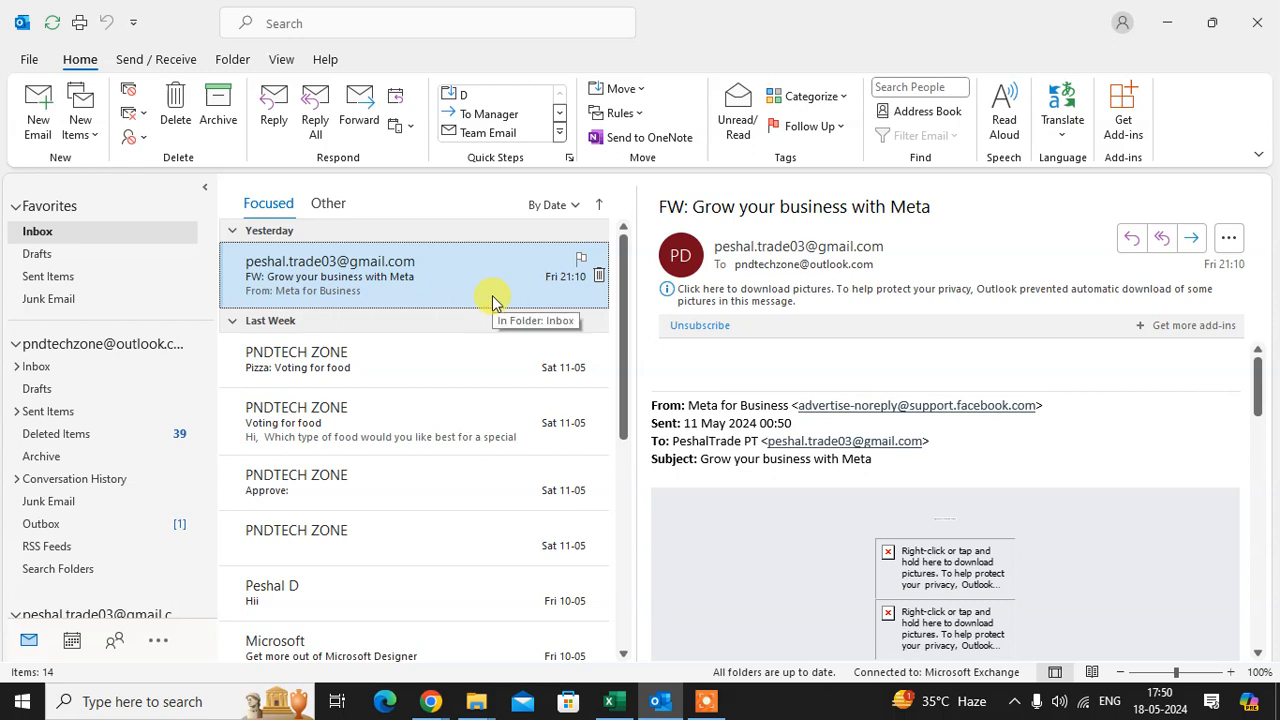
mouse_move(496, 304)
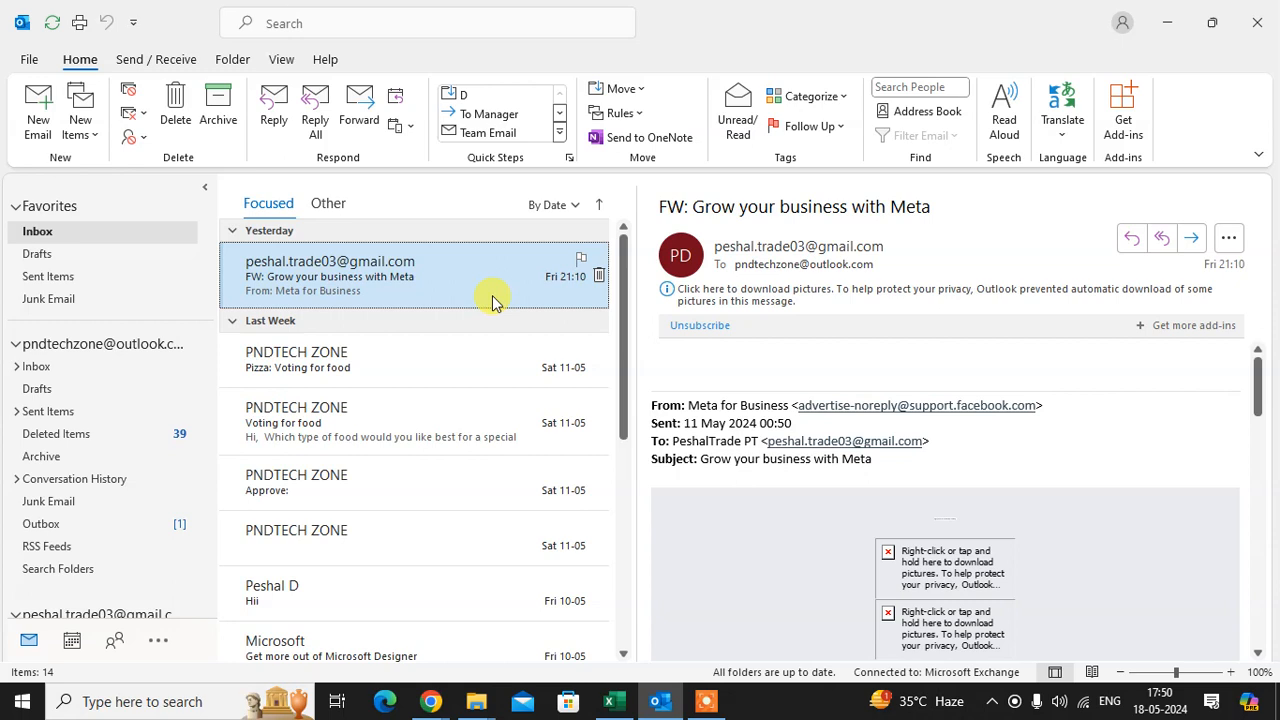
mouse_move(502, 298)
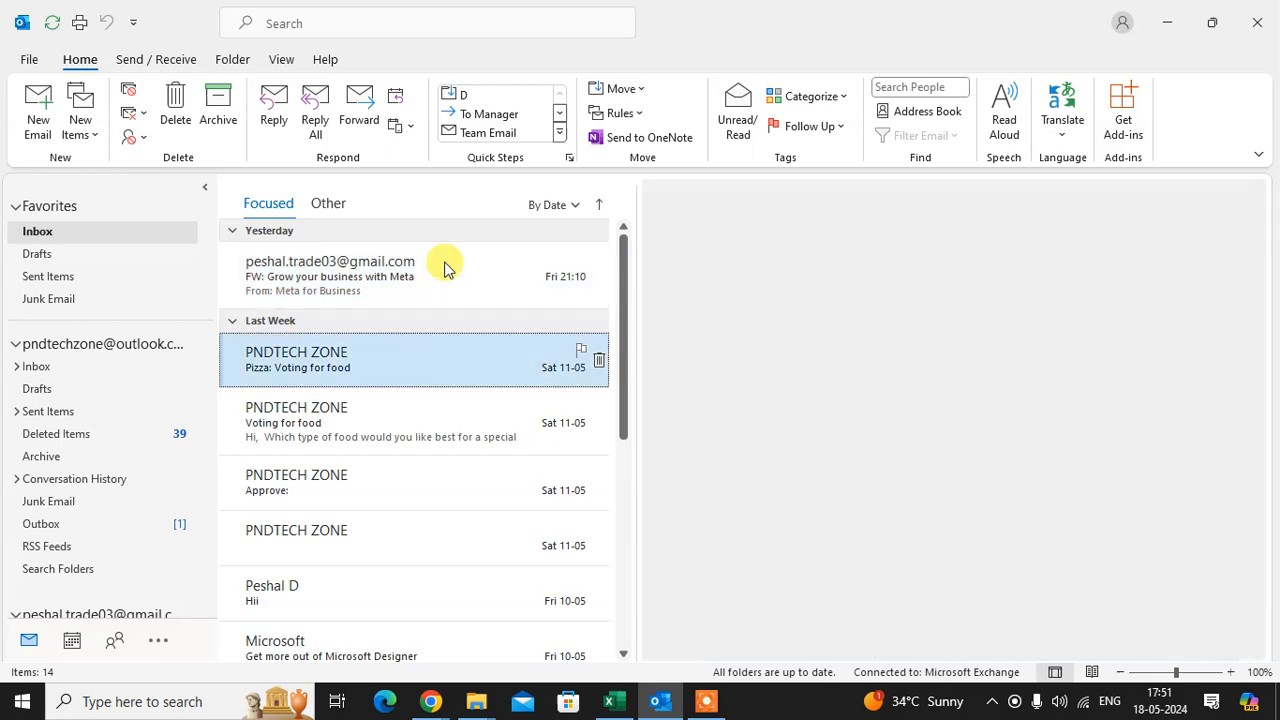
Step: Show the context actions for the forwarded Meta message to reach its Rules options
right_click(330, 276)
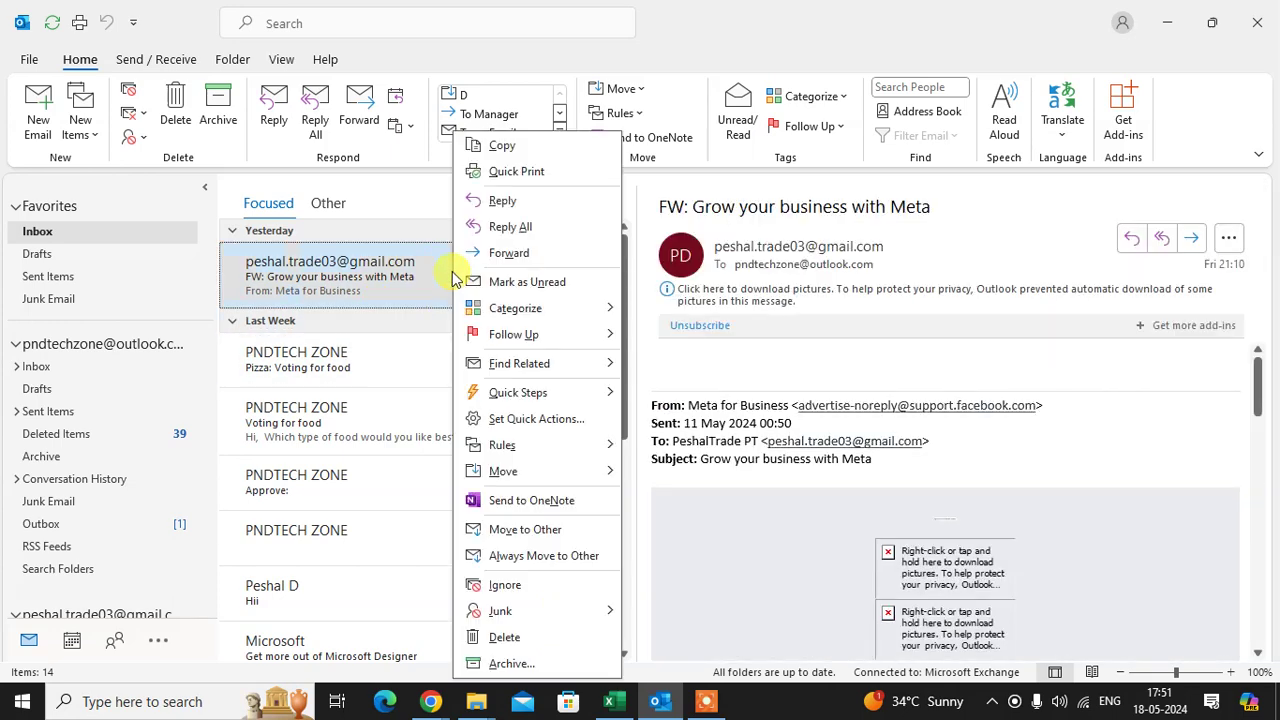
mouse_move(502, 444)
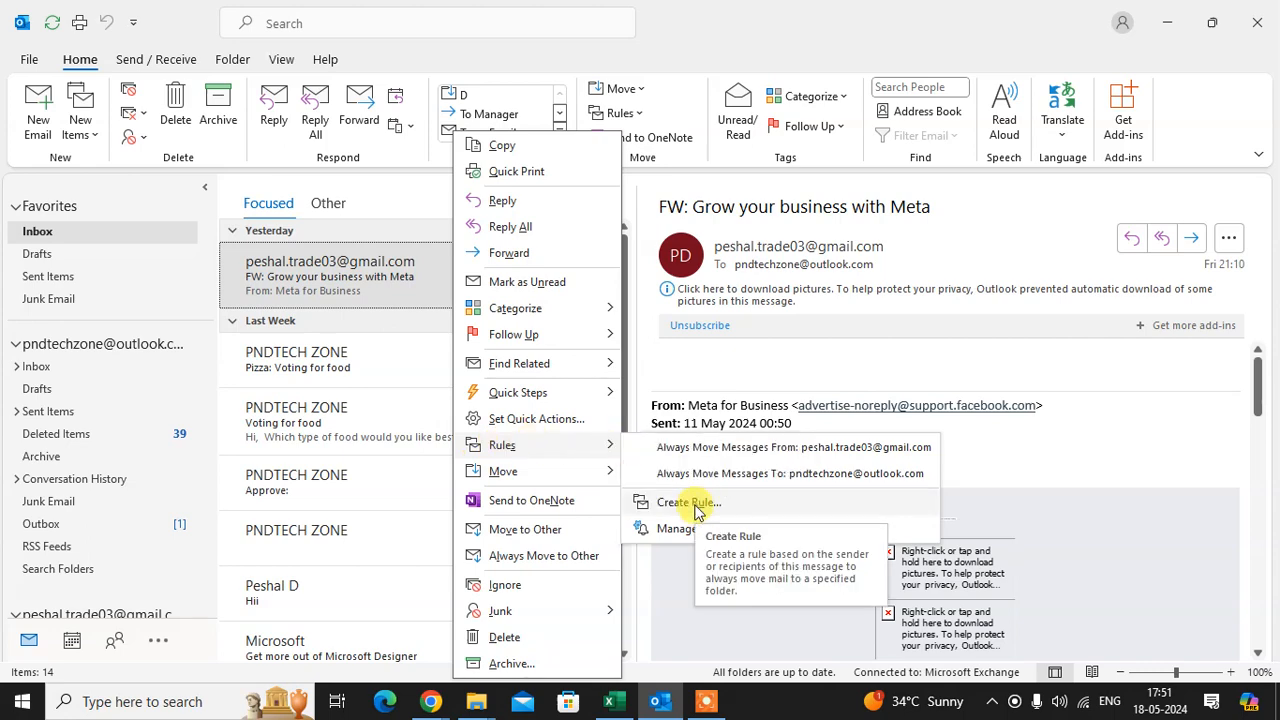
Step: Start Create Rule matching mail from this sender, with 'Move the item to folder' enabled
click(684, 502)
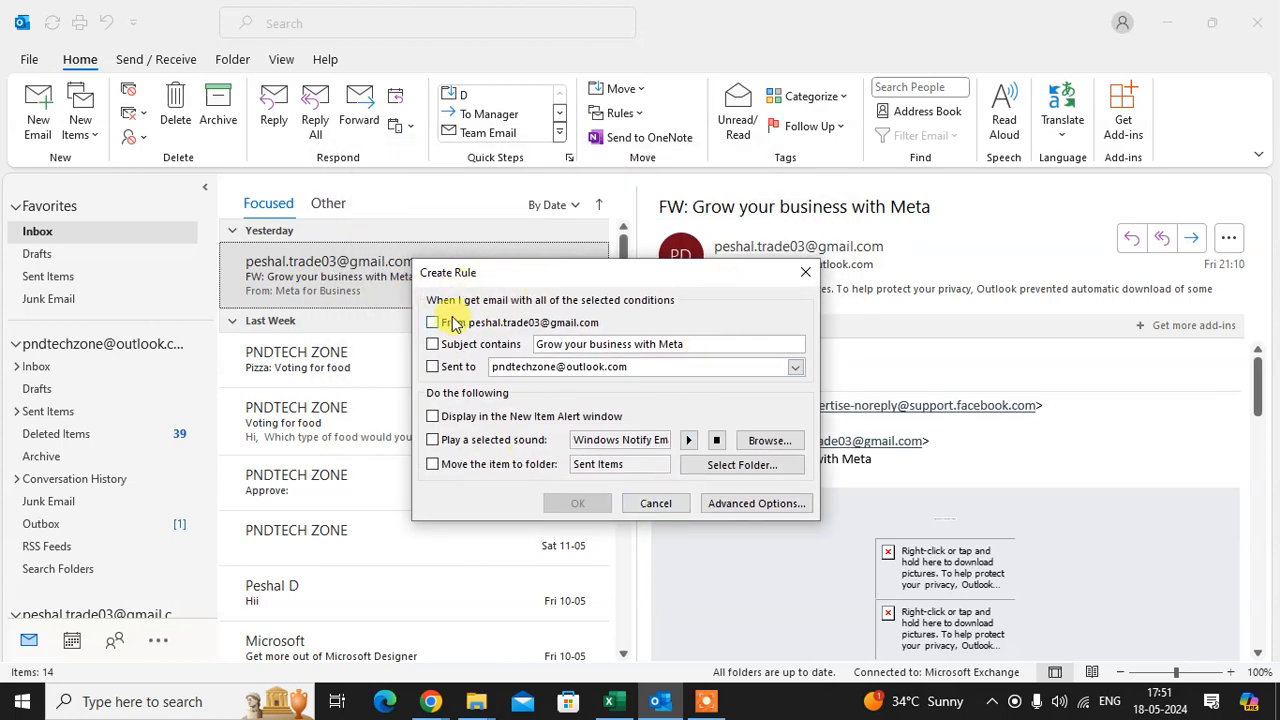
mouse_move(502, 310)
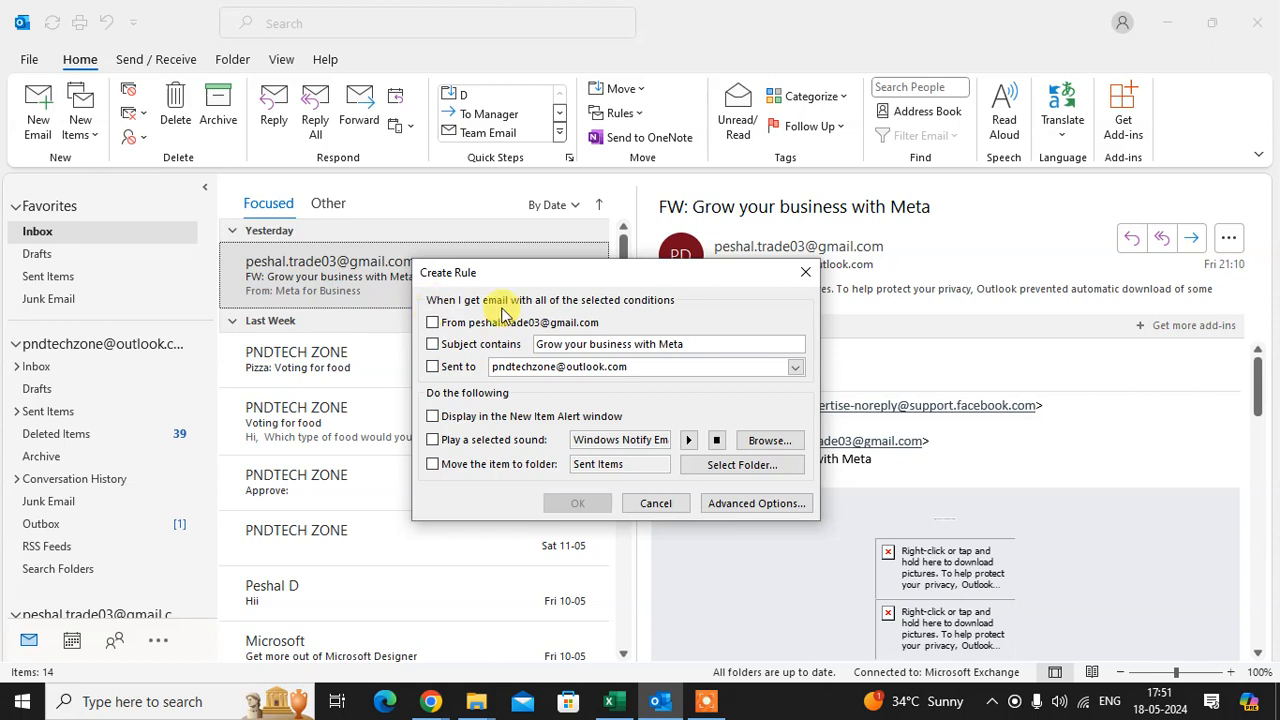
mouse_move(704, 304)
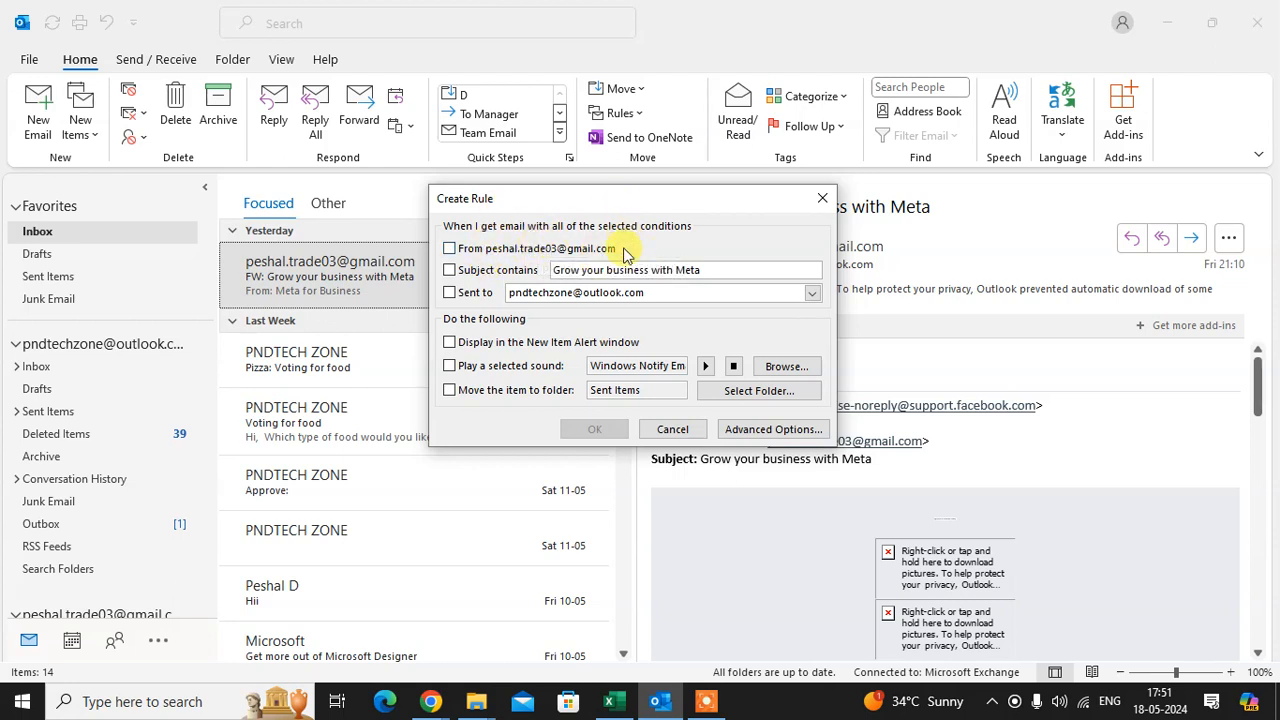
click(448, 248)
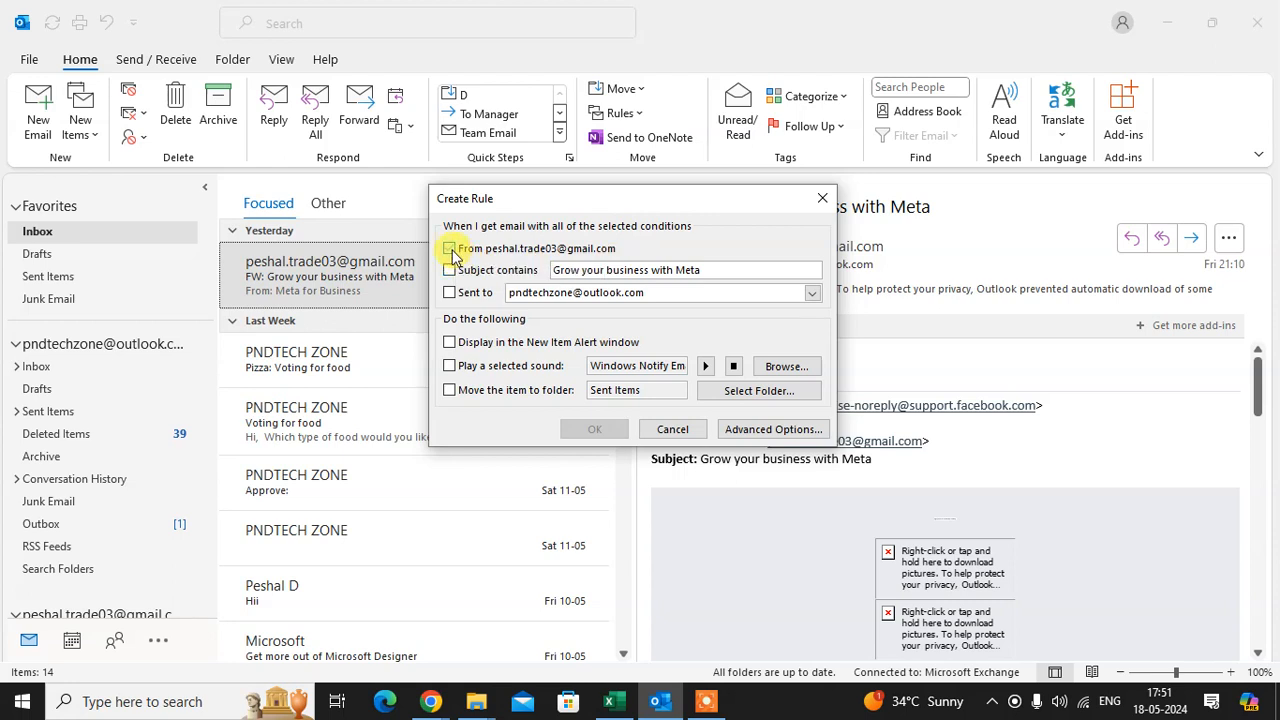
click(448, 248)
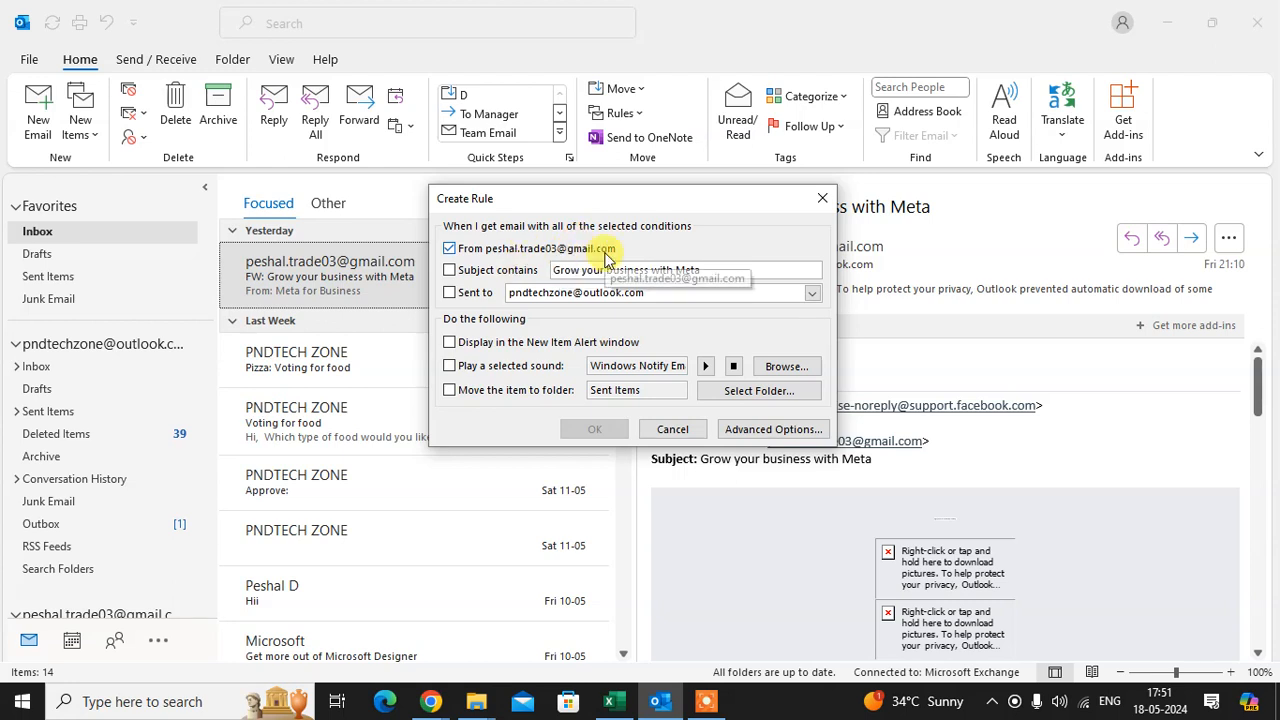
drag(610, 198, 630, 216)
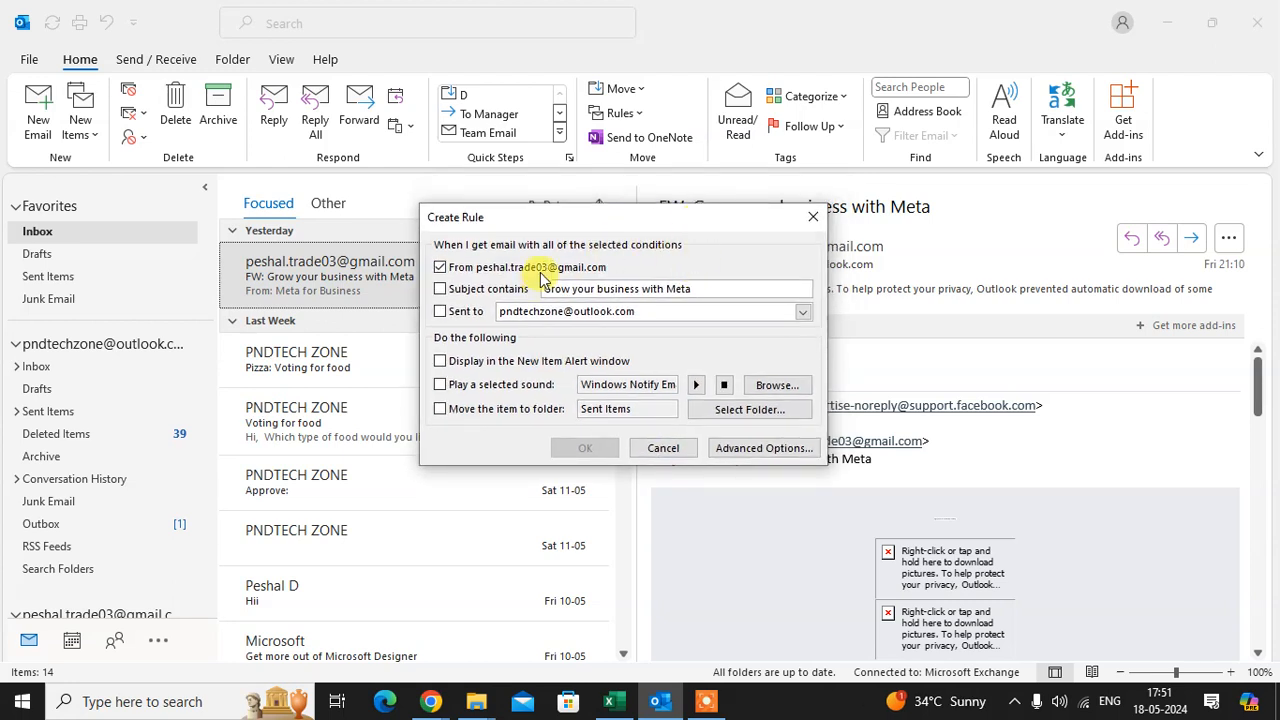
mouse_move(576, 268)
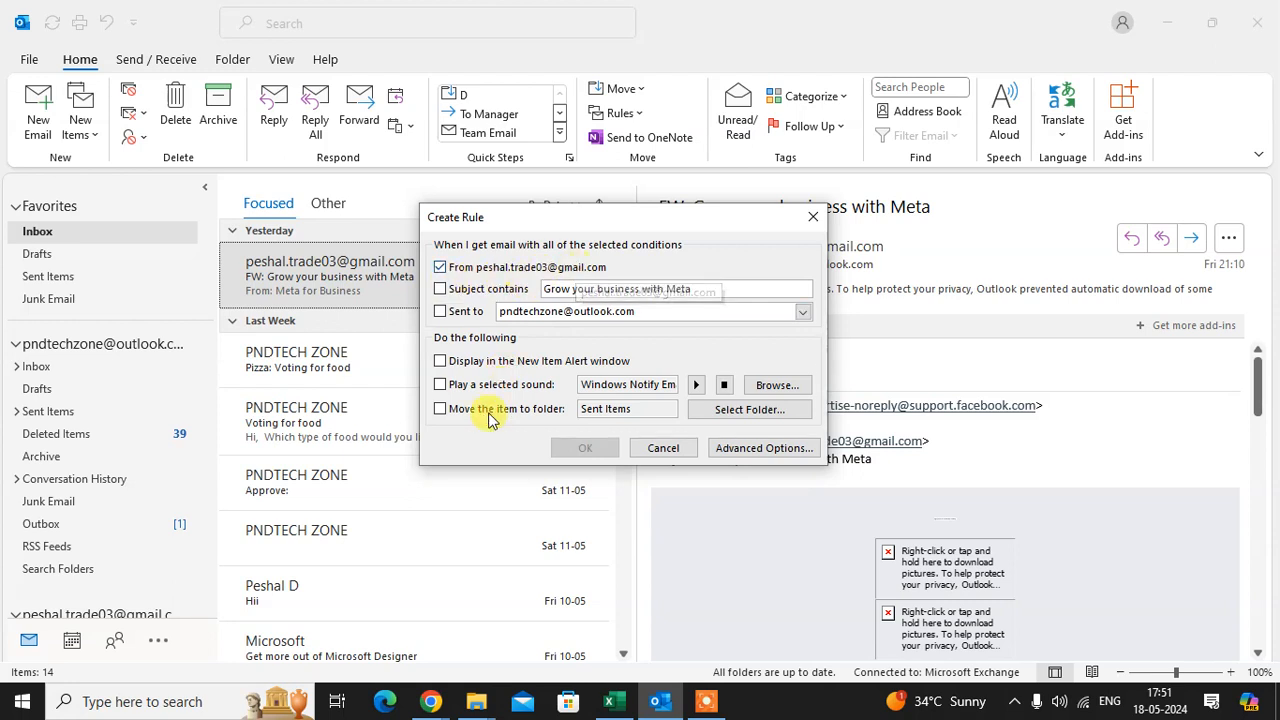
click(436, 408)
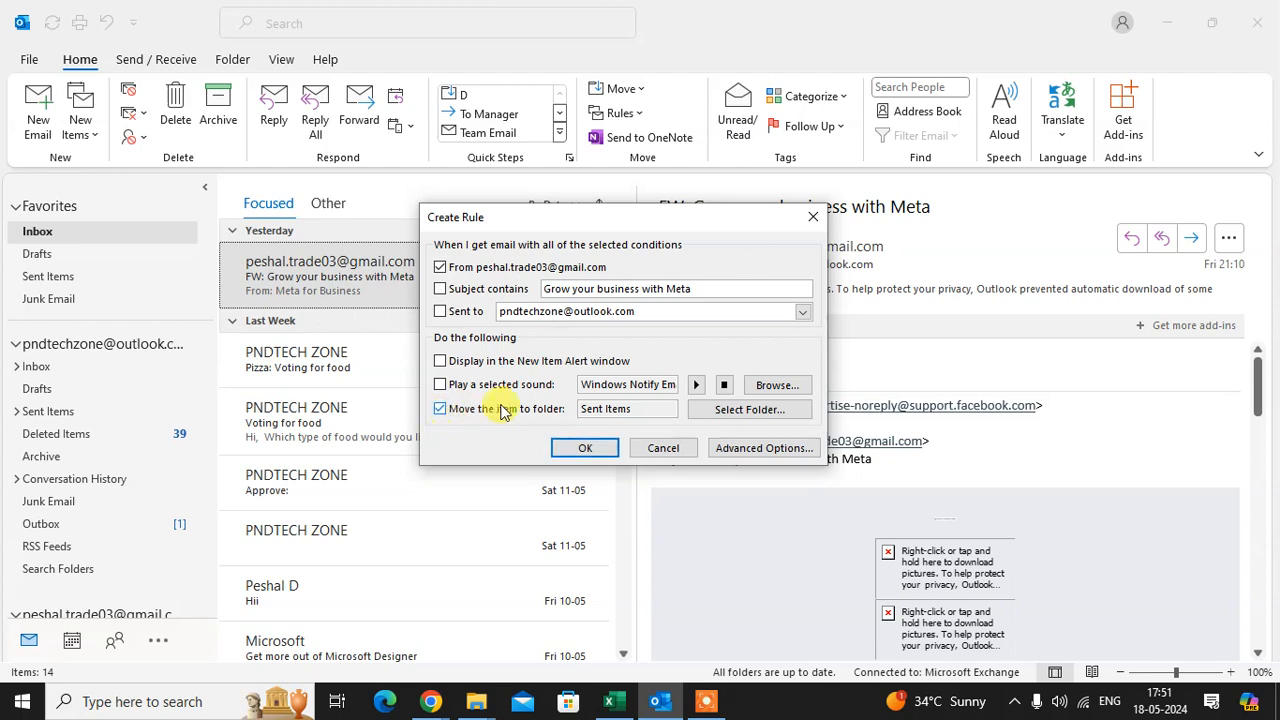
mouse_move(572, 414)
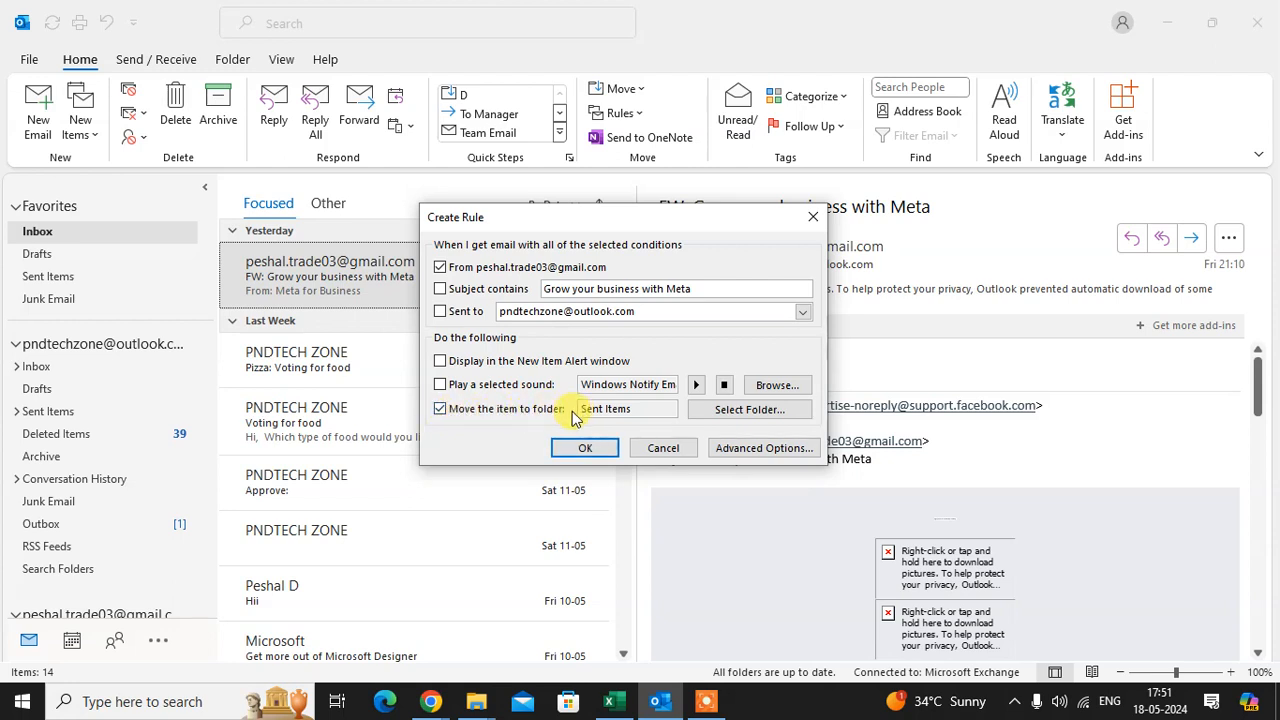
Step: Create a new folder named ABC under Inbox as the rule's destination
click(748, 408)
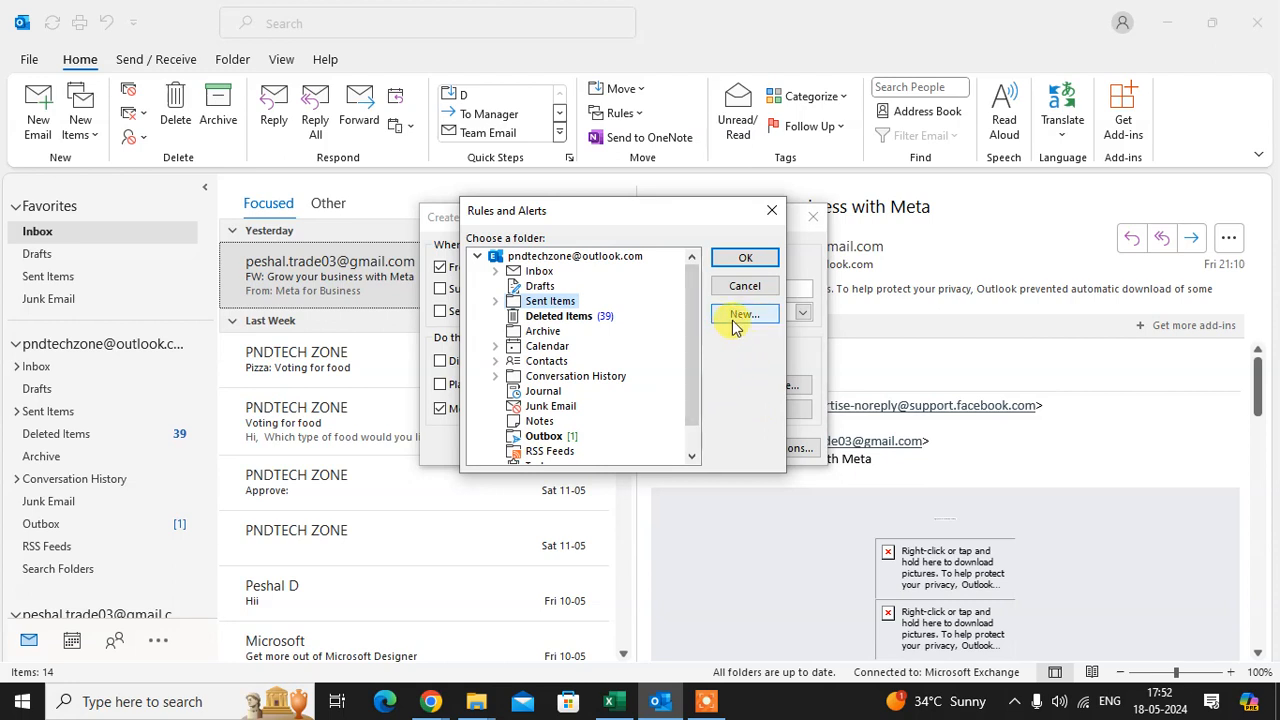
click(744, 314)
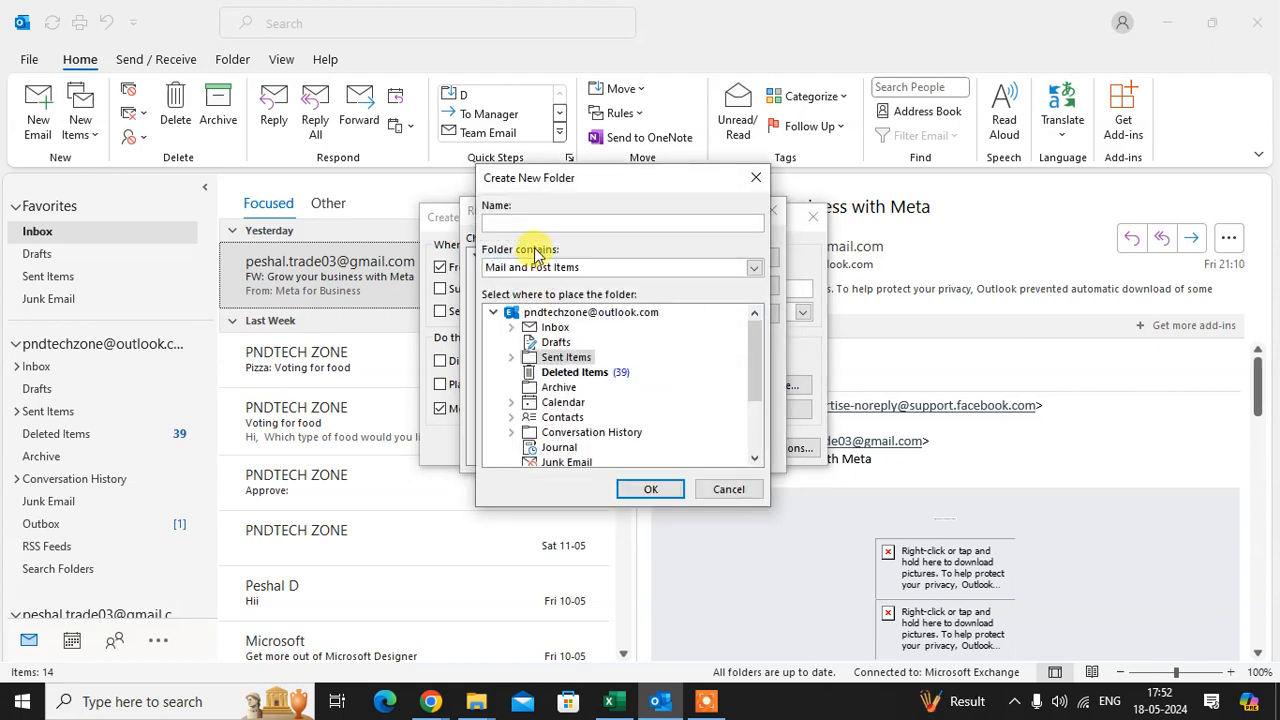
text(A)
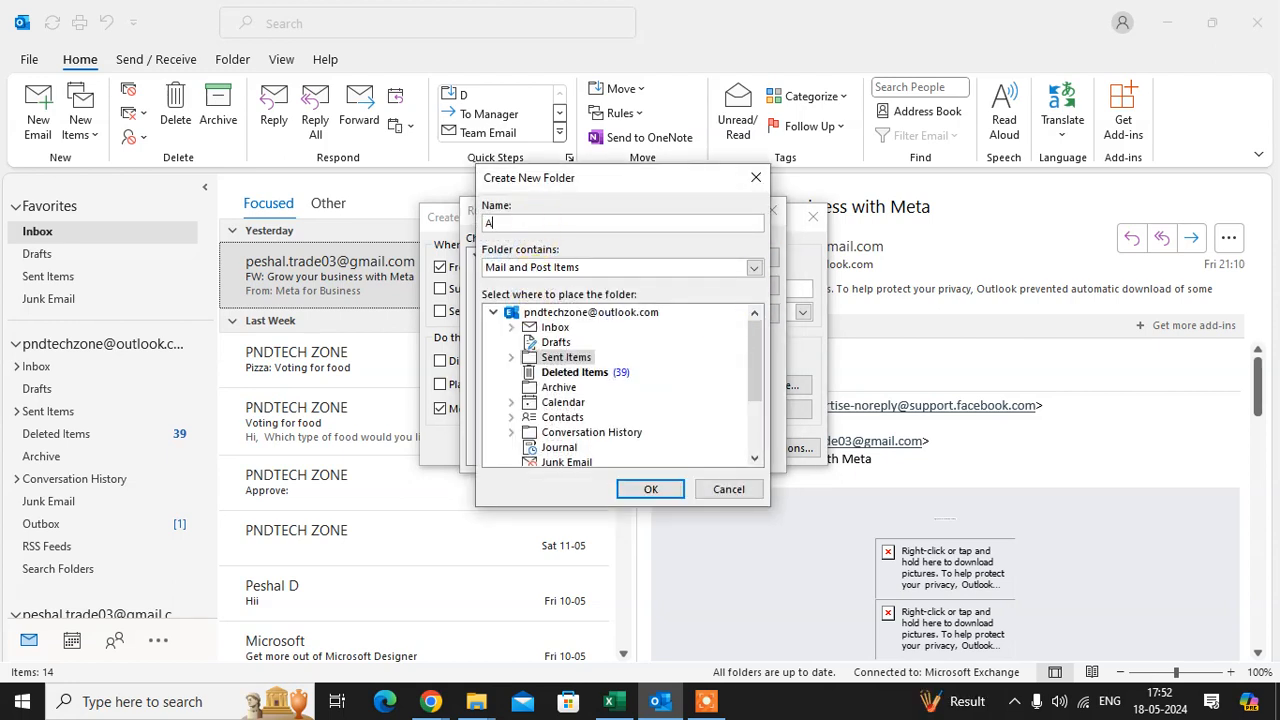
text(BC)
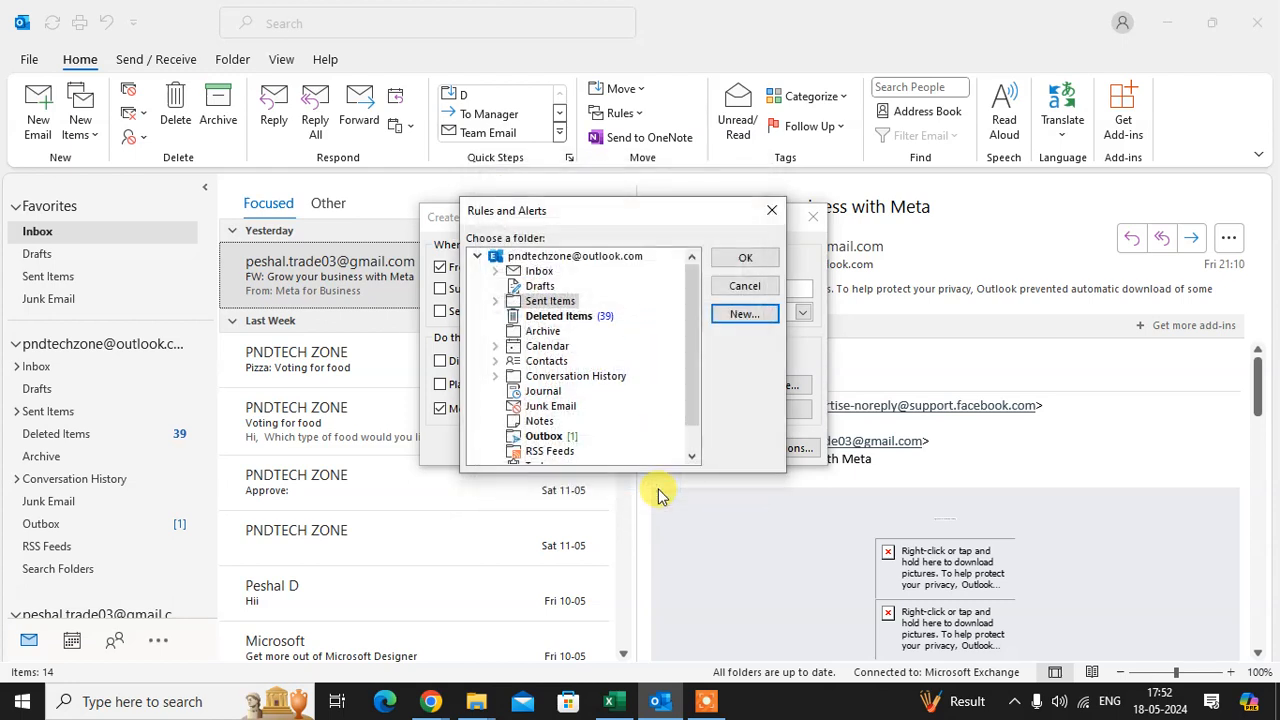
click(512, 272)
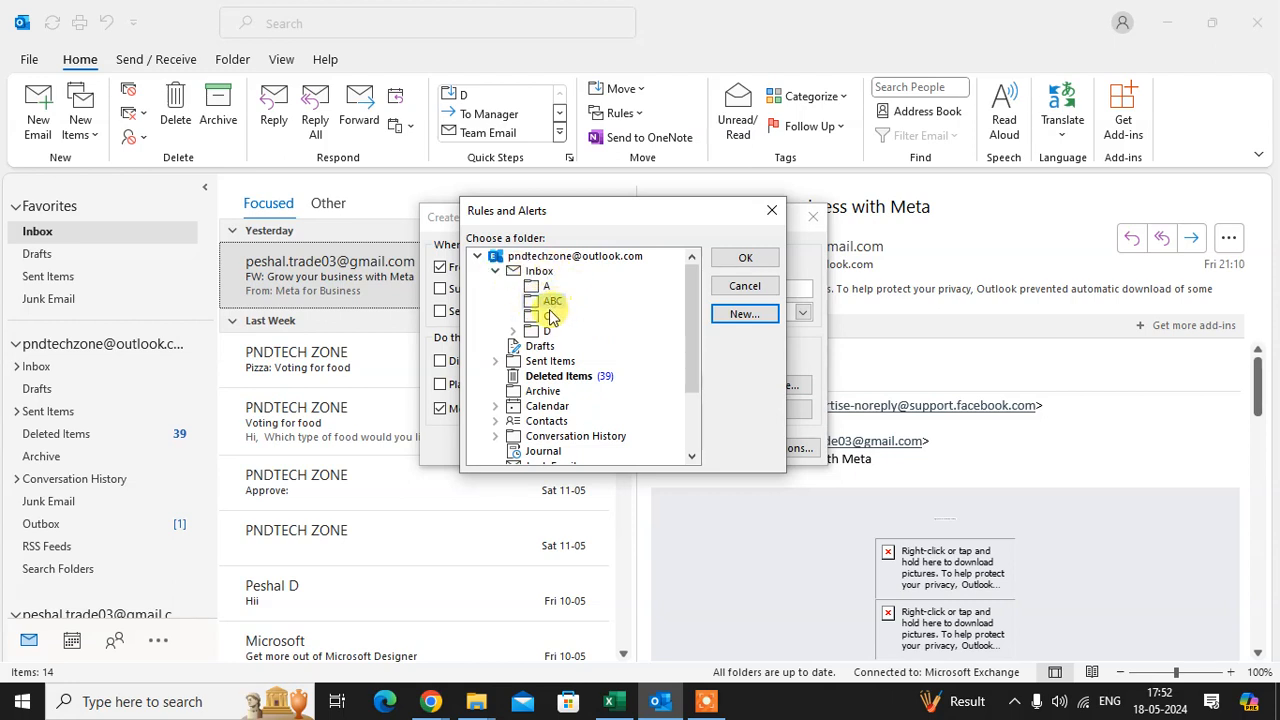
mouse_move(608, 310)
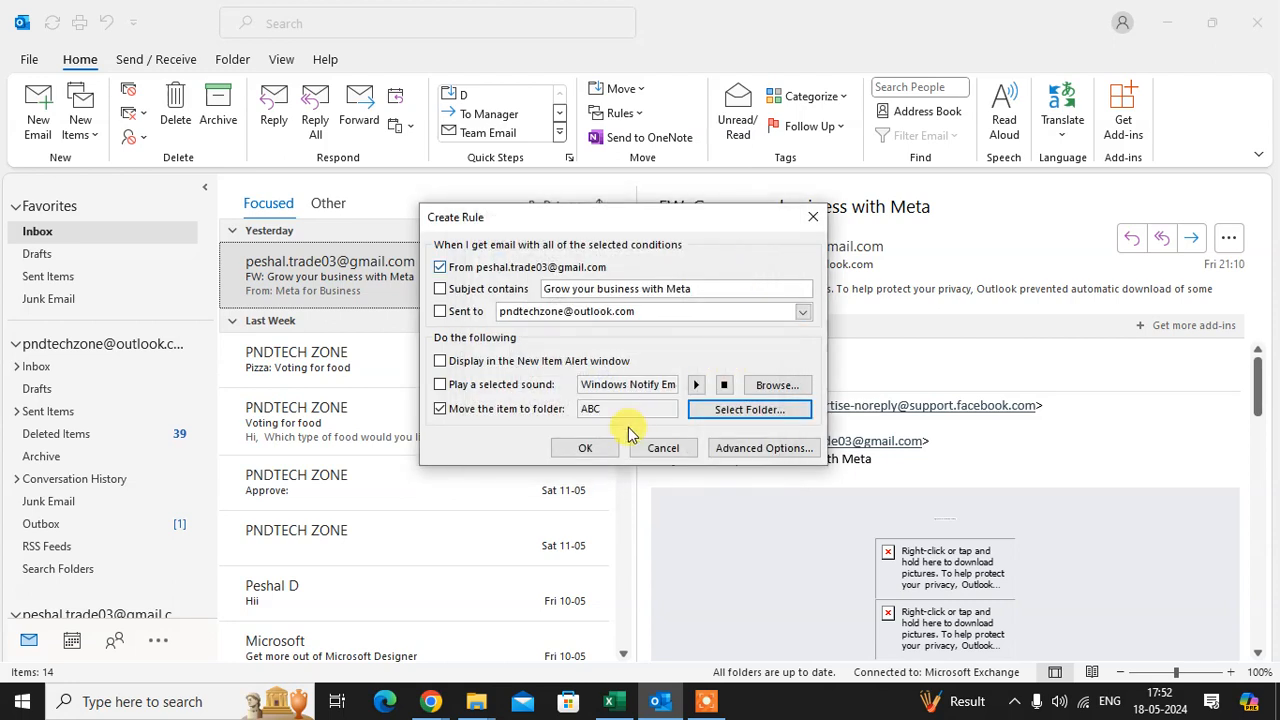
Step: Save the rule and run it now on messages already in the Inbox
click(584, 448)
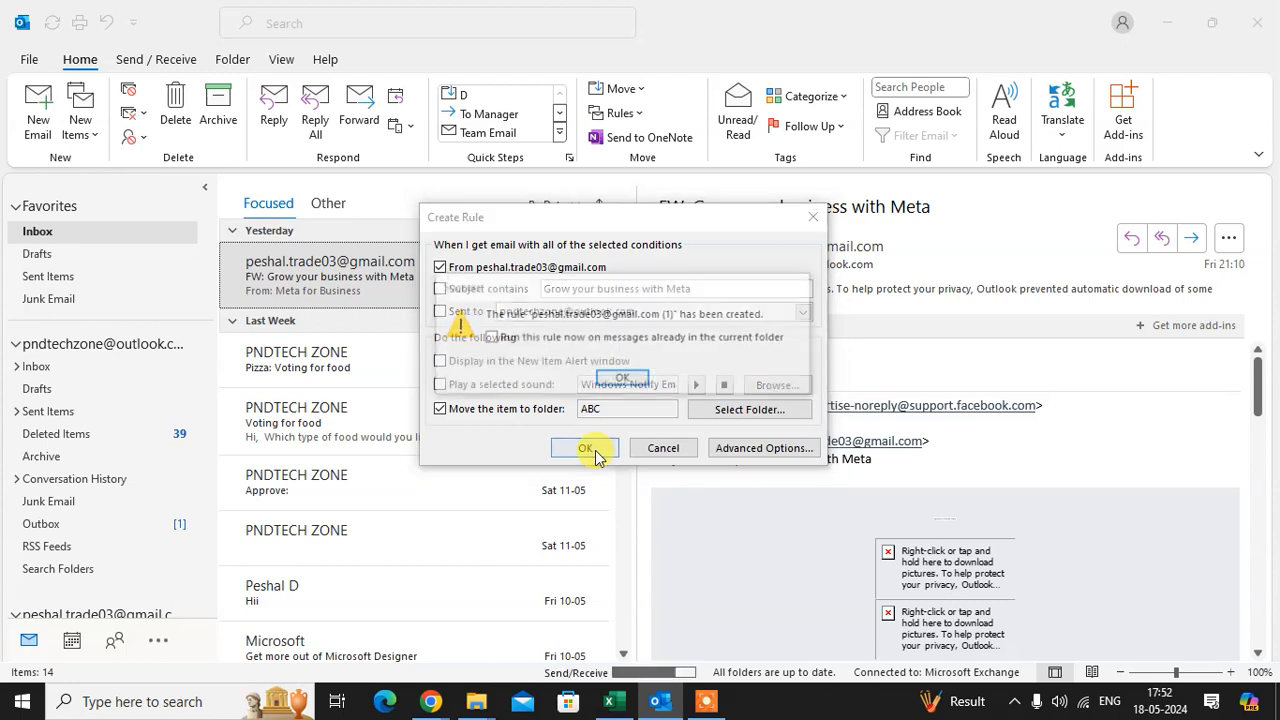
click(584, 448)
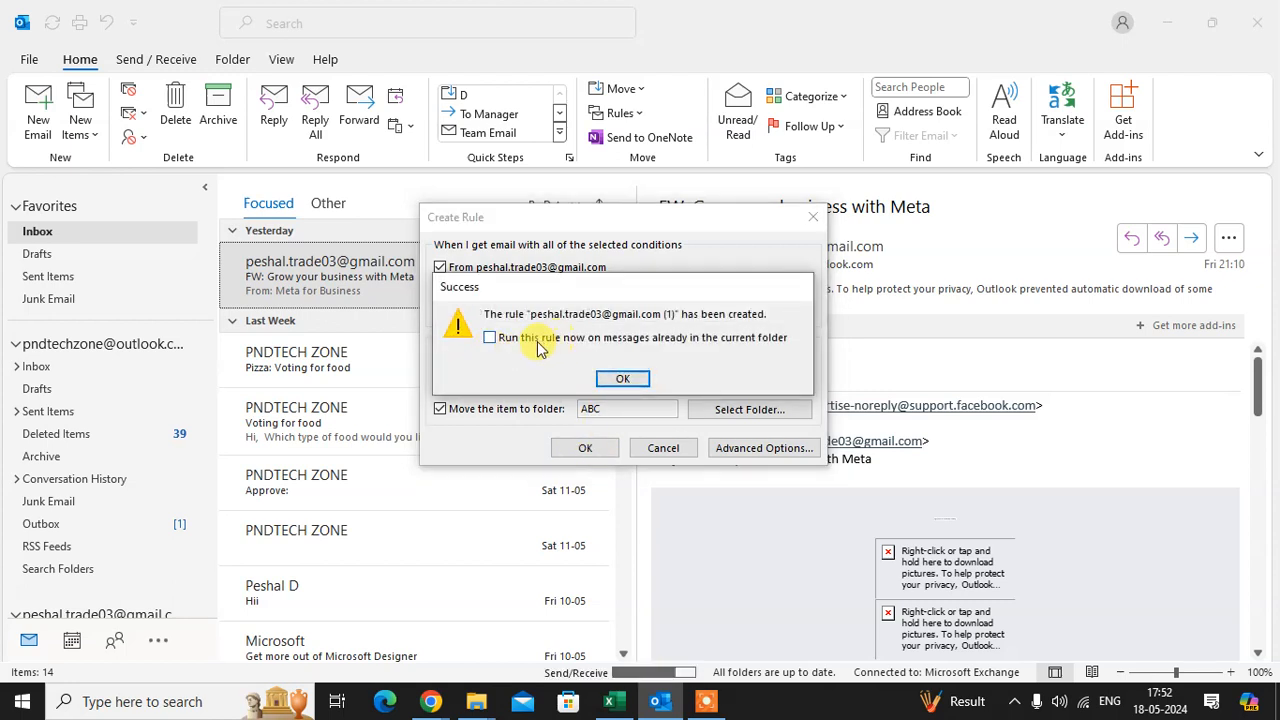
mouse_move(504, 352)
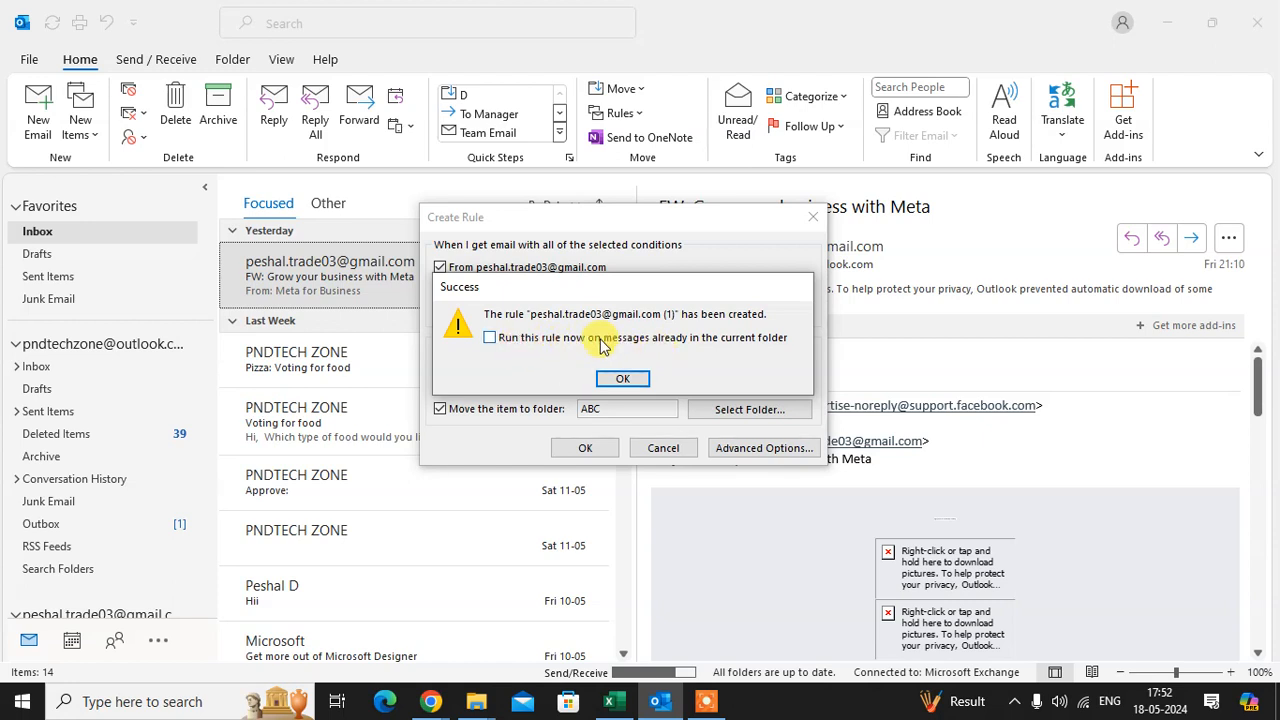
click(488, 336)
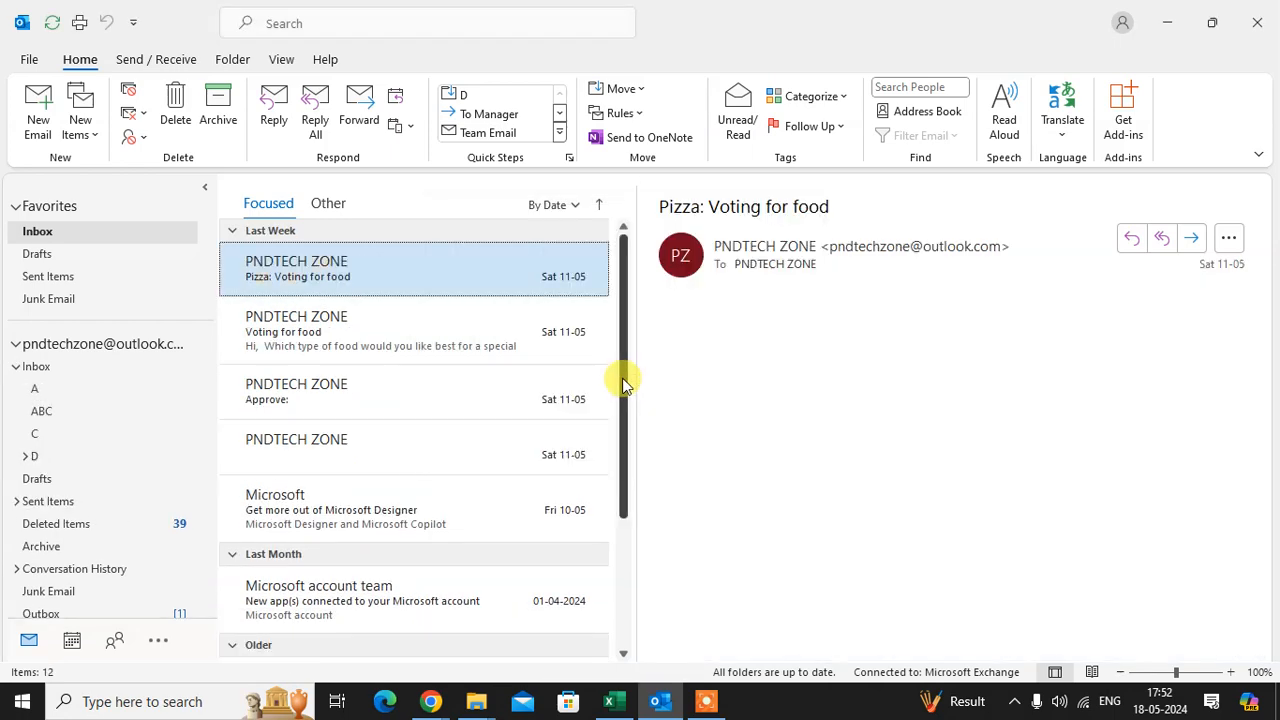
Step: Review the ABC folder's Hii and 'Grow your business with Meta' messages, then return to Inbox
click(40, 412)
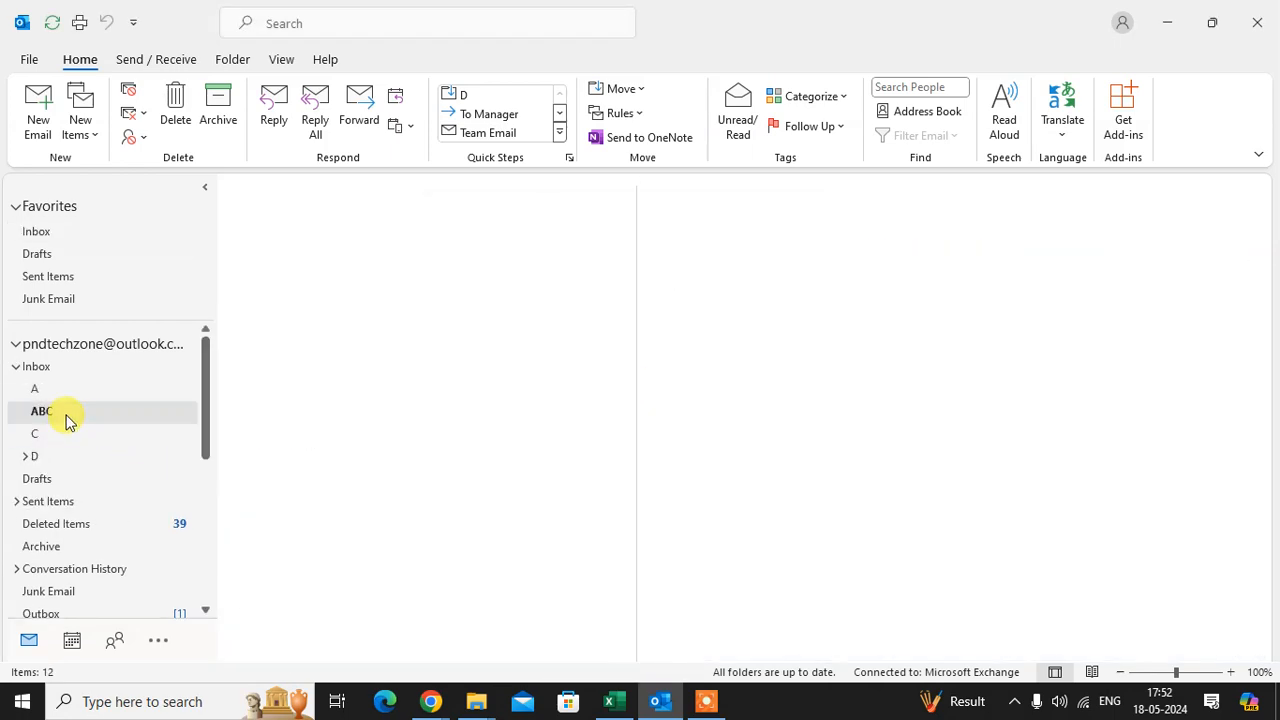
click(38, 412)
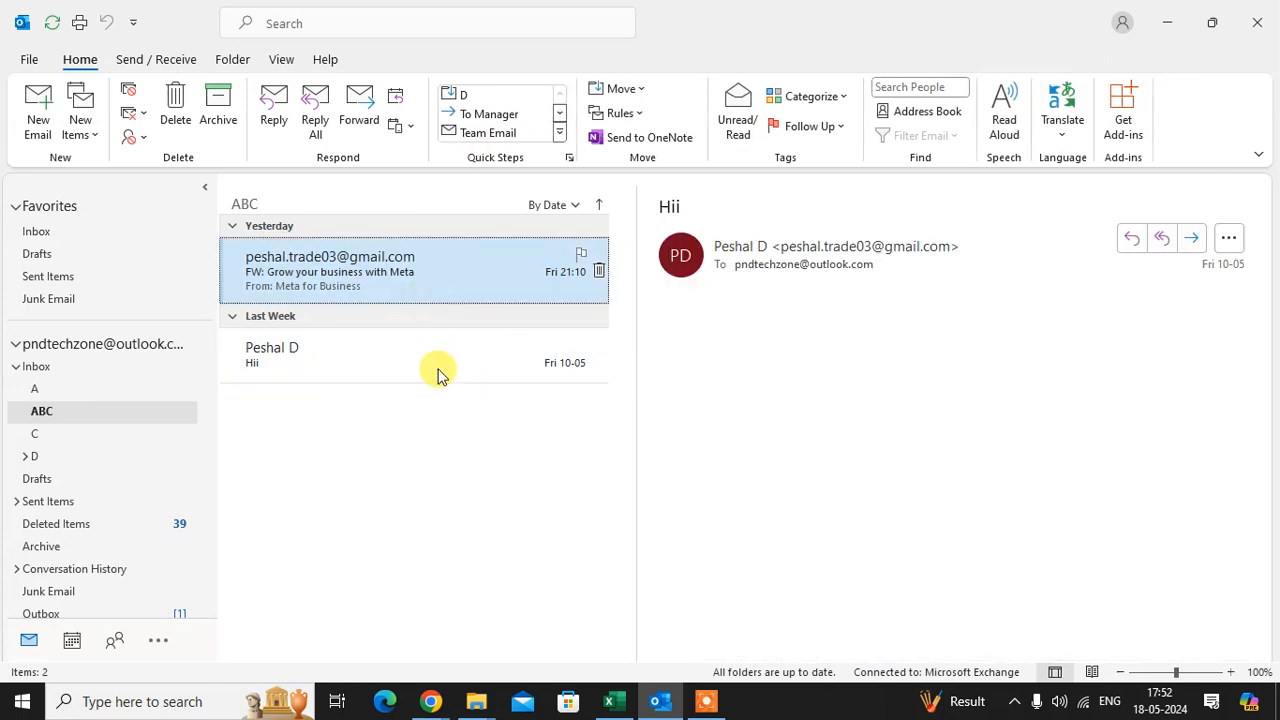
click(330, 270)
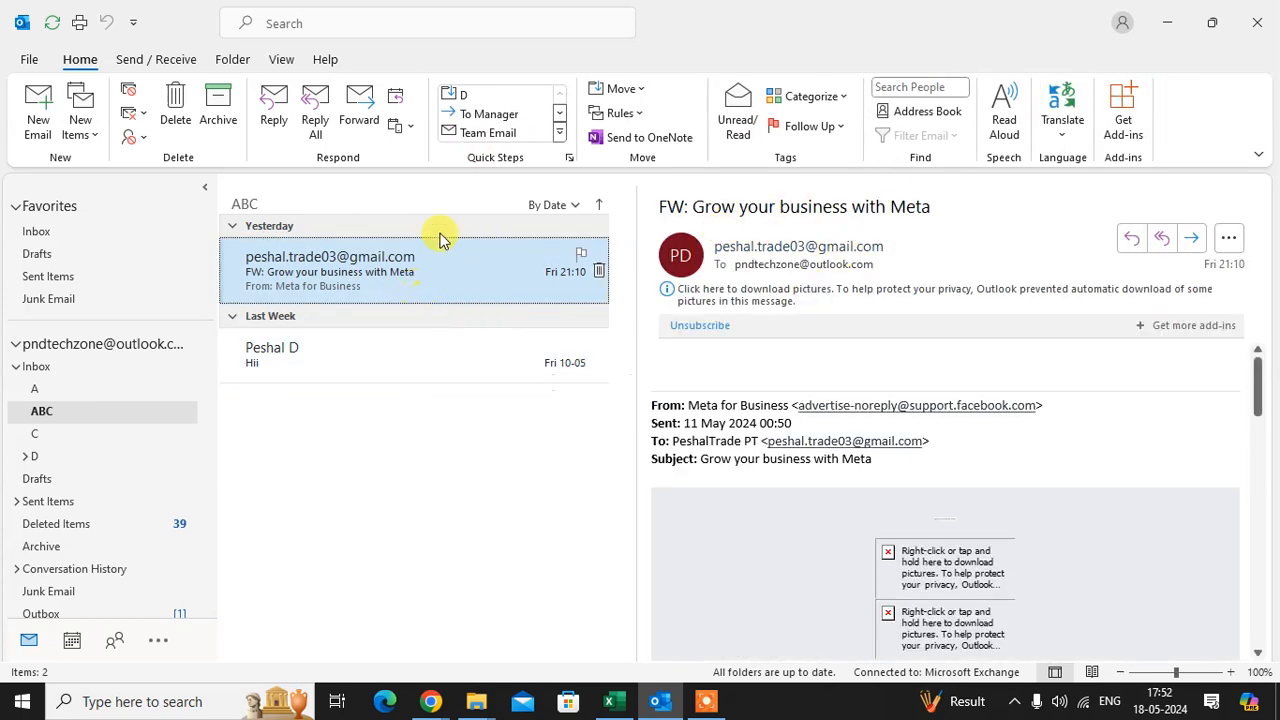
mouse_move(458, 356)
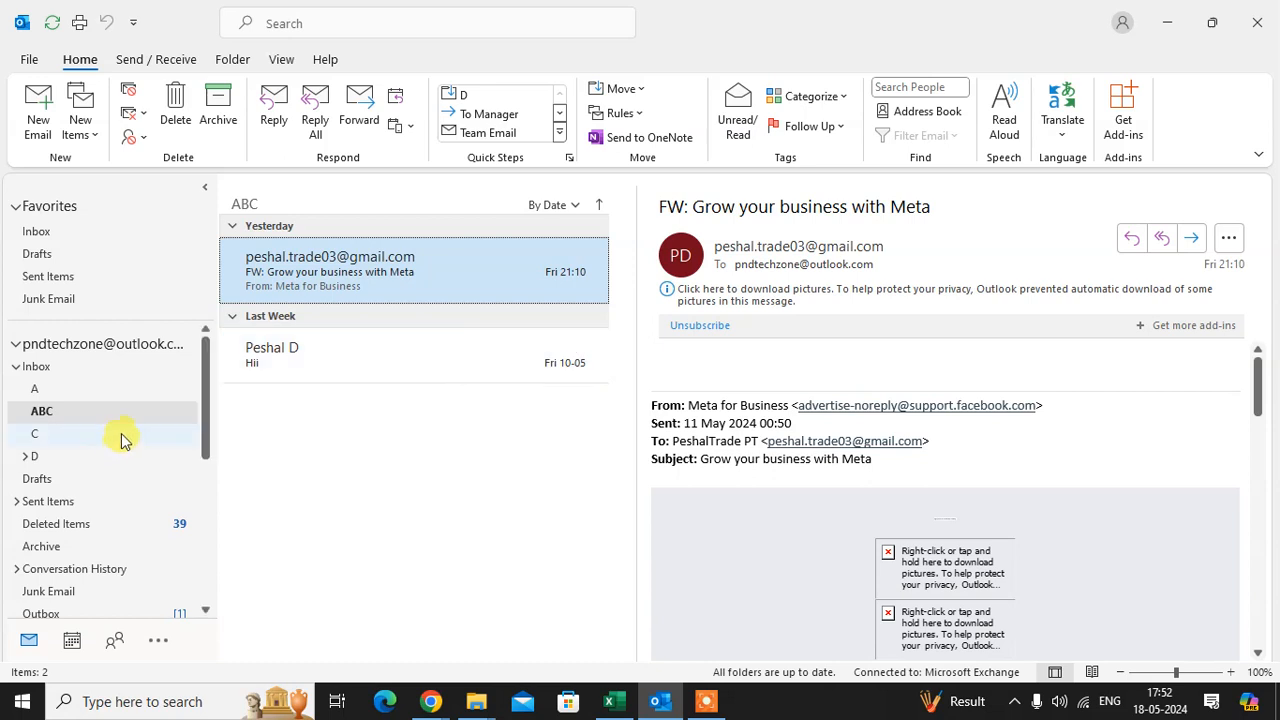
mouse_move(128, 420)
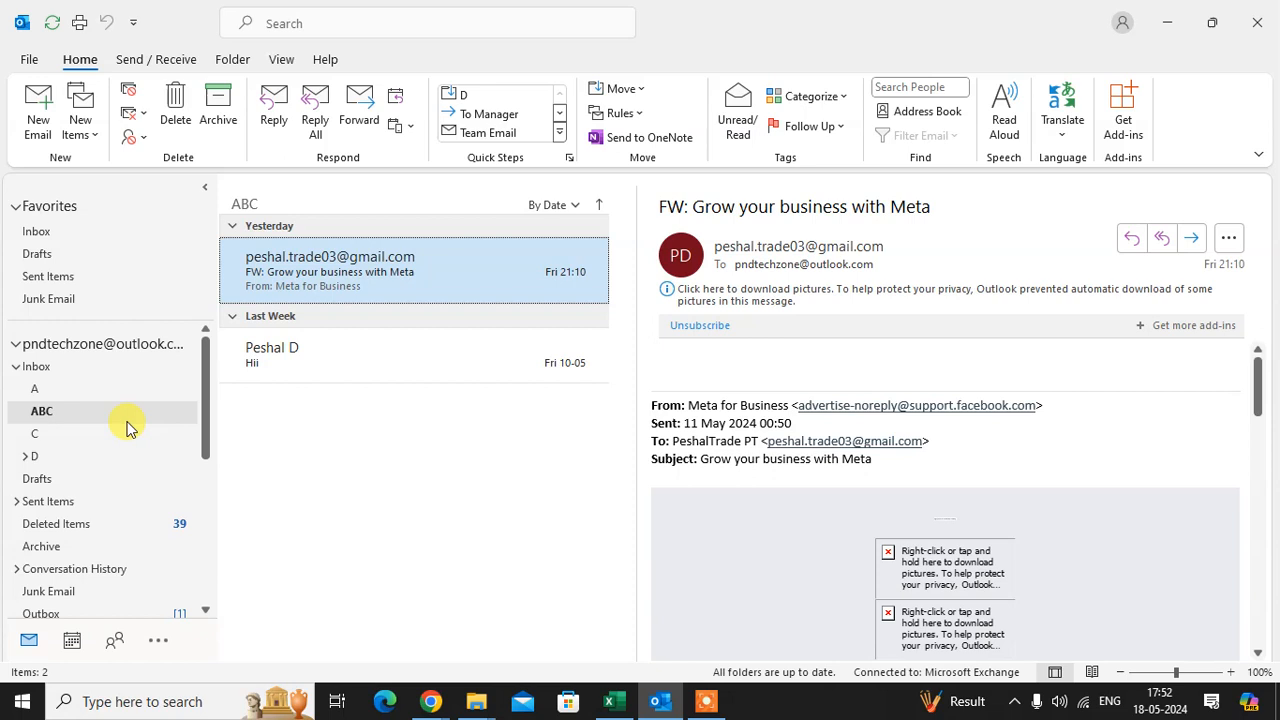
mouse_move(130, 250)
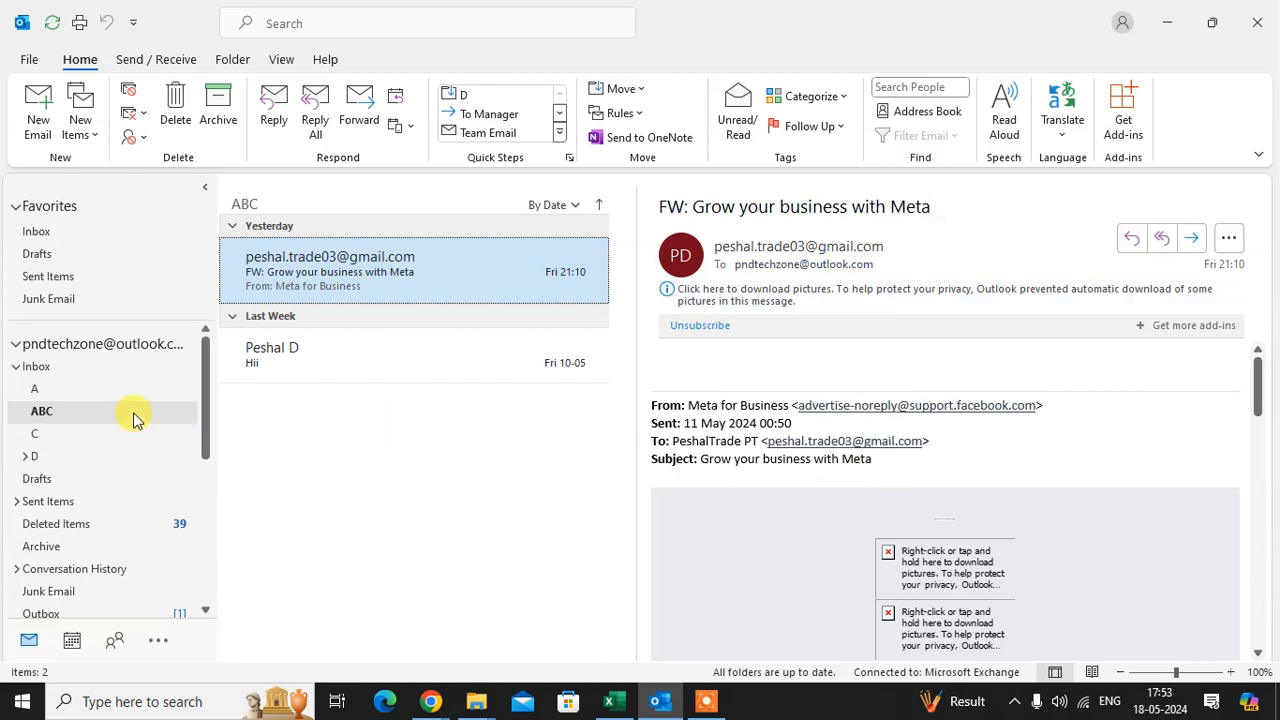
click(36, 232)
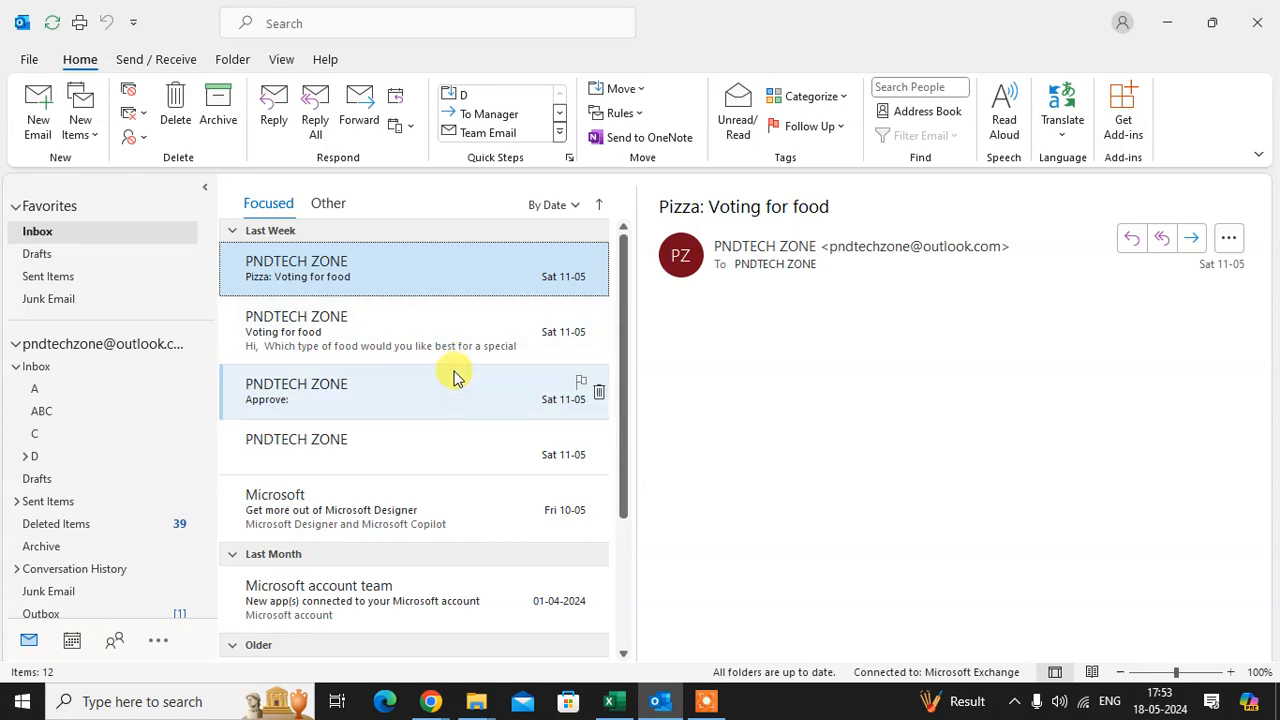
mouse_move(456, 376)
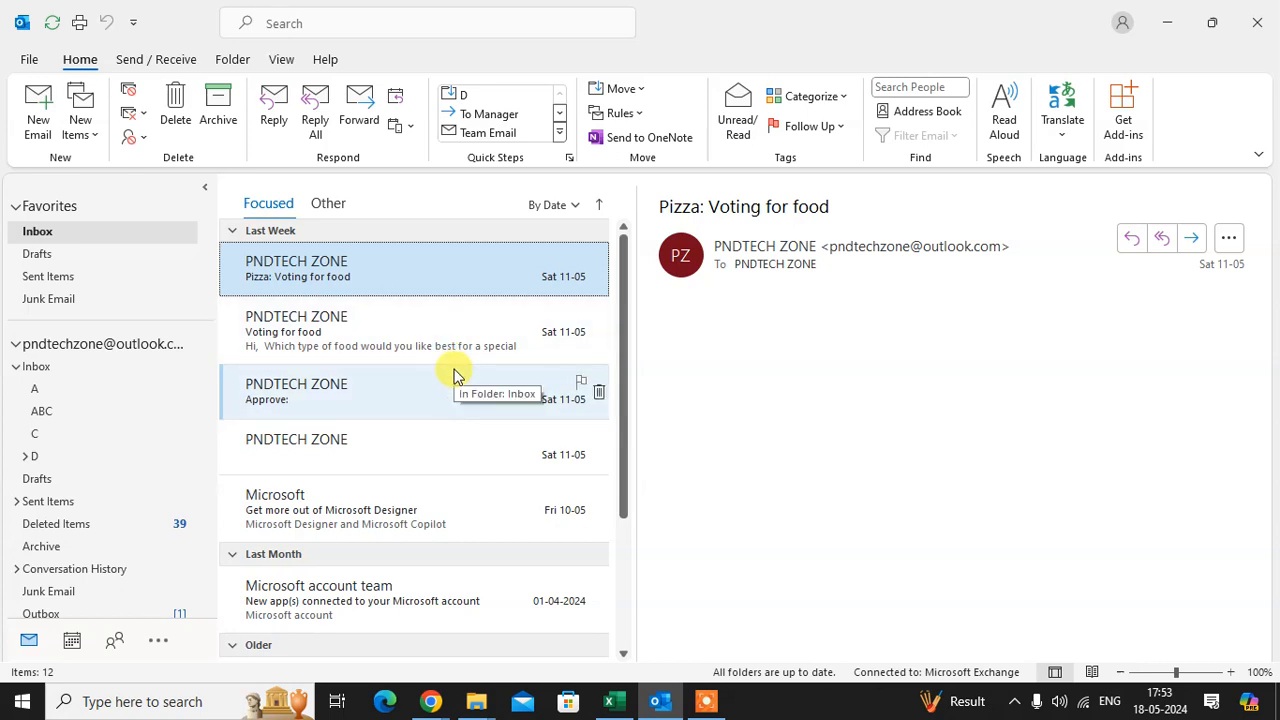
mouse_move(444, 376)
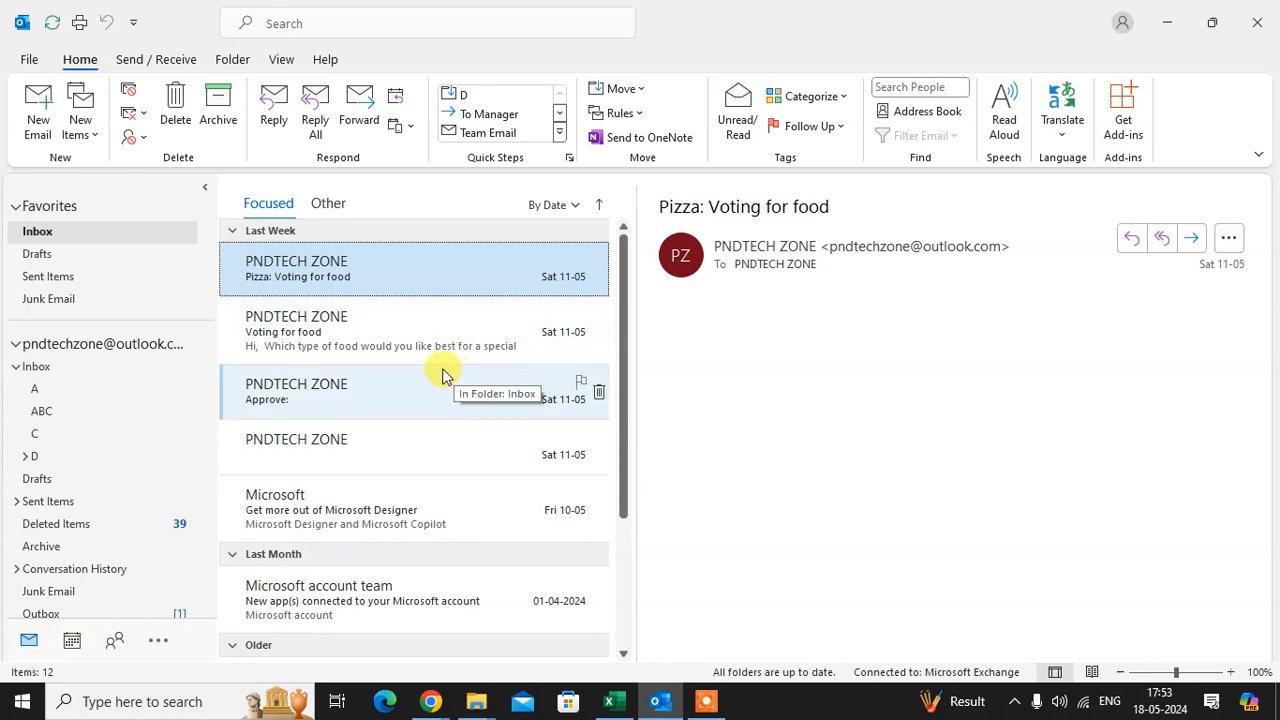
mouse_move(448, 368)
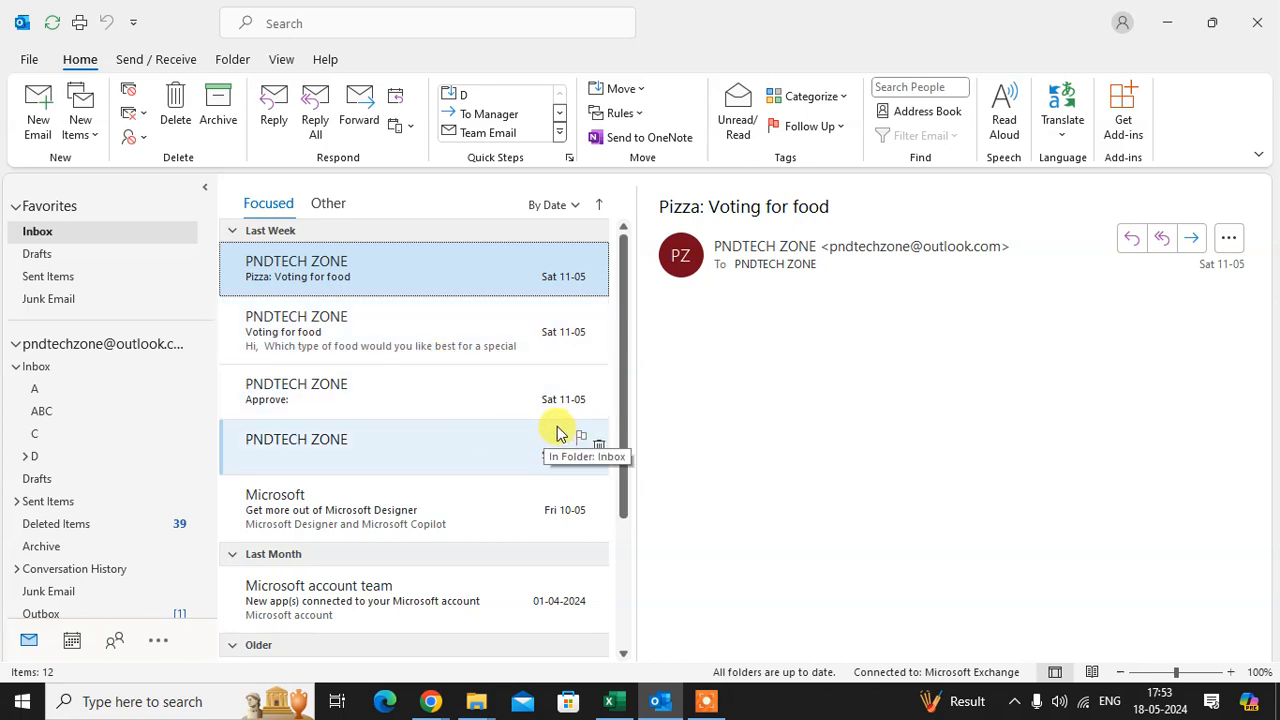
mouse_move(552, 404)
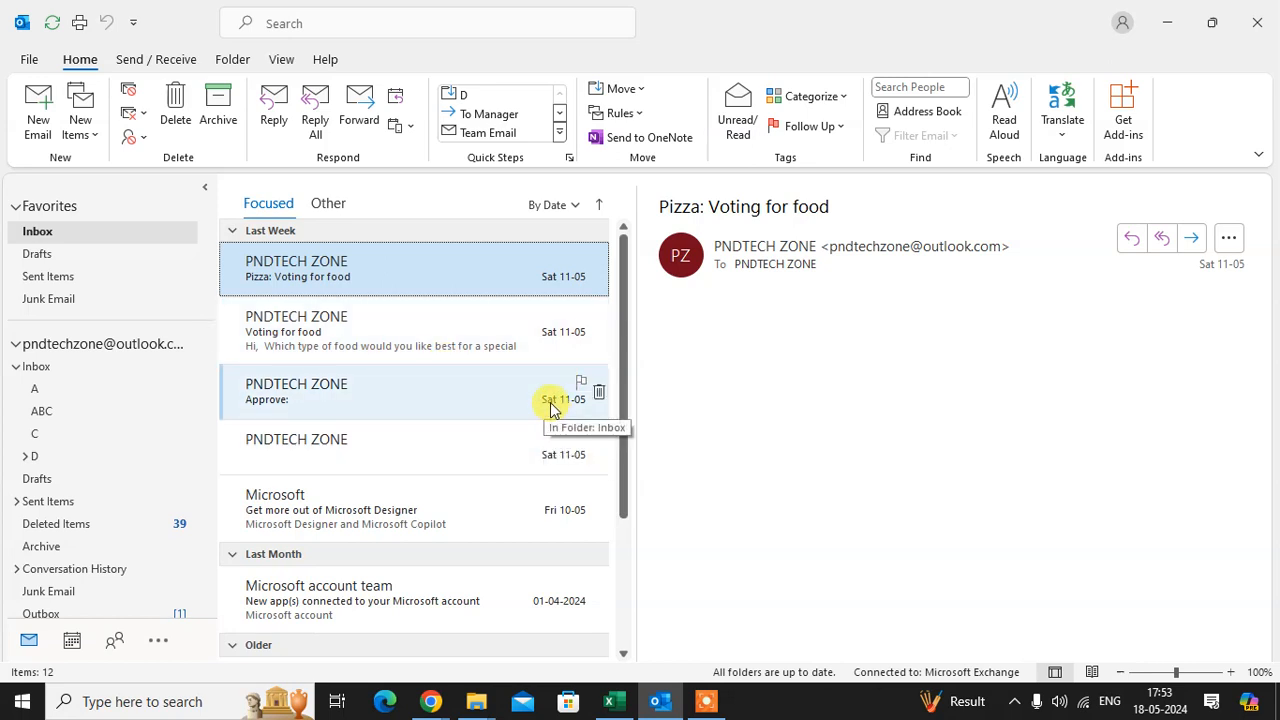